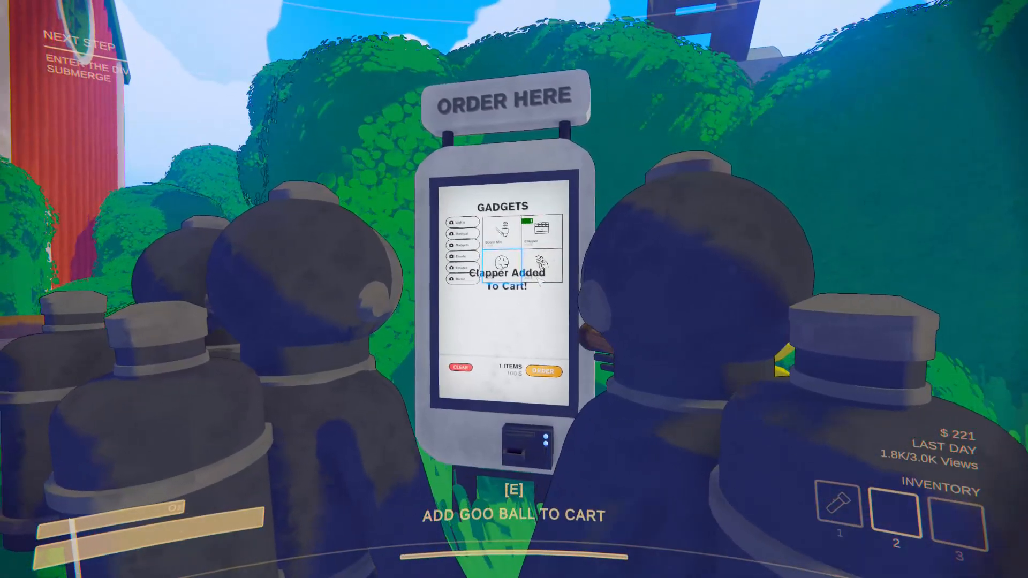
- Add the Clapper from the kiosk's Gadgets category to the cart
click(503, 236)
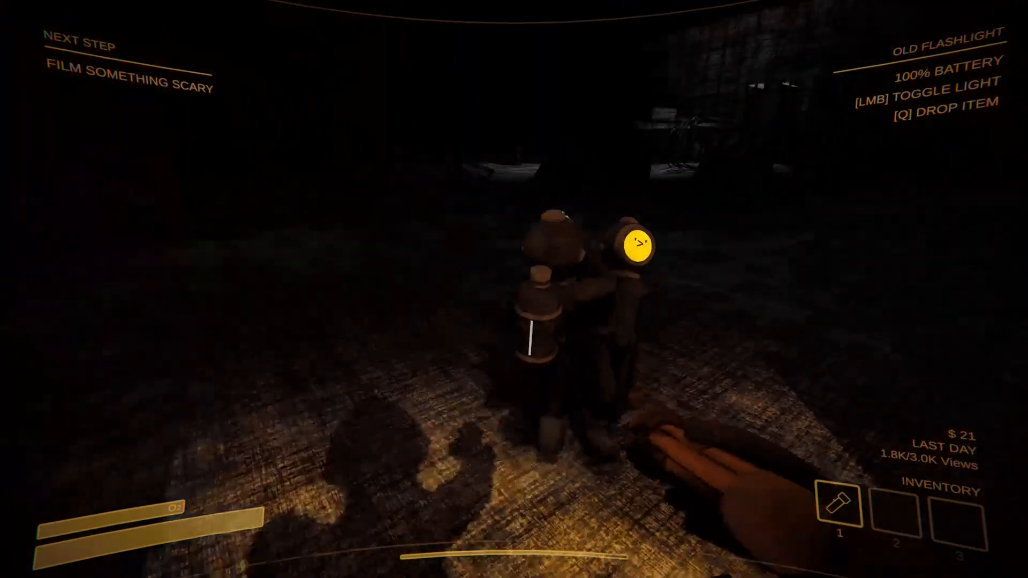
click(514, 289)
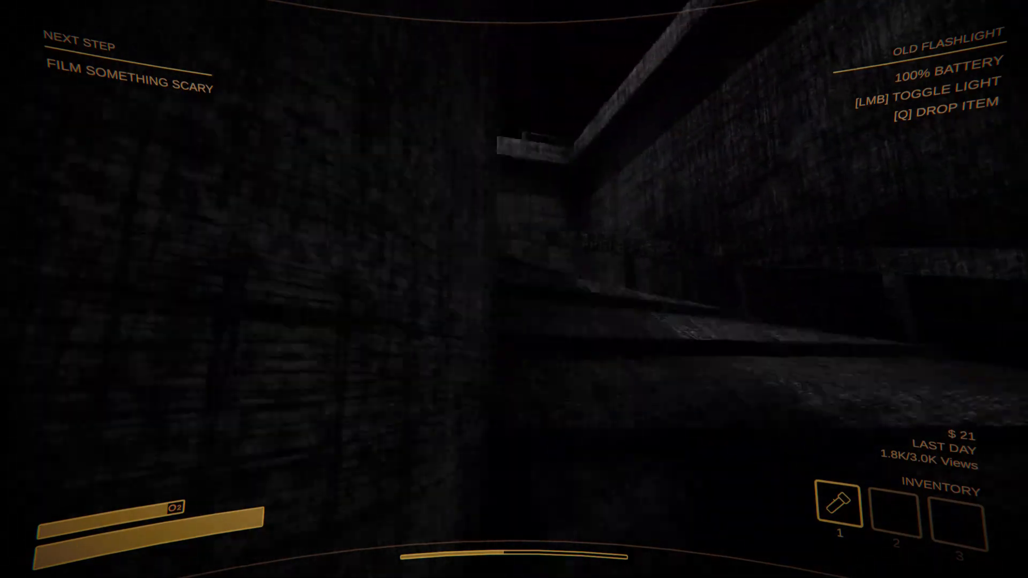
- Switch the flashlight on to light the ruins' stone staircase
click(514, 289)
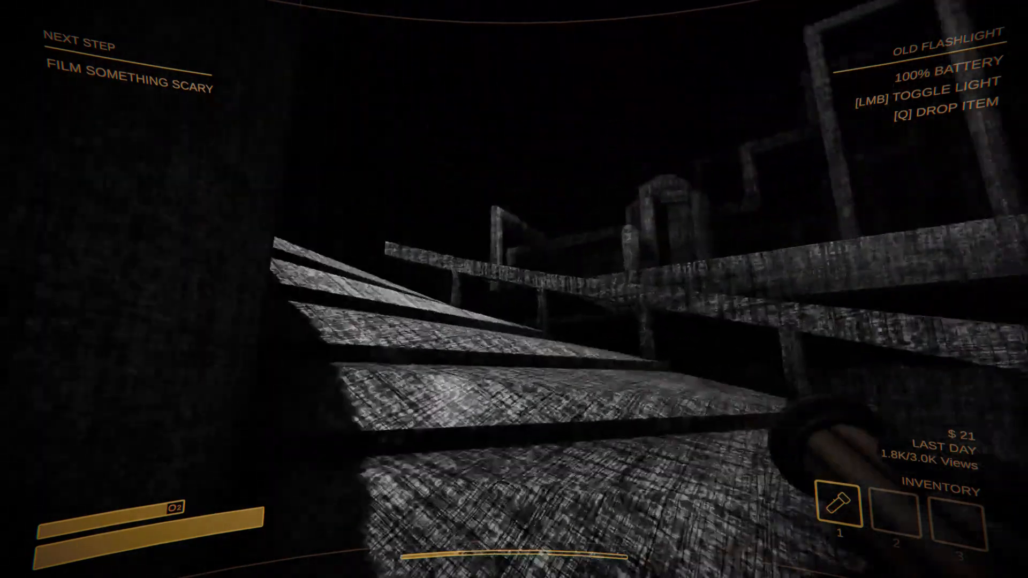